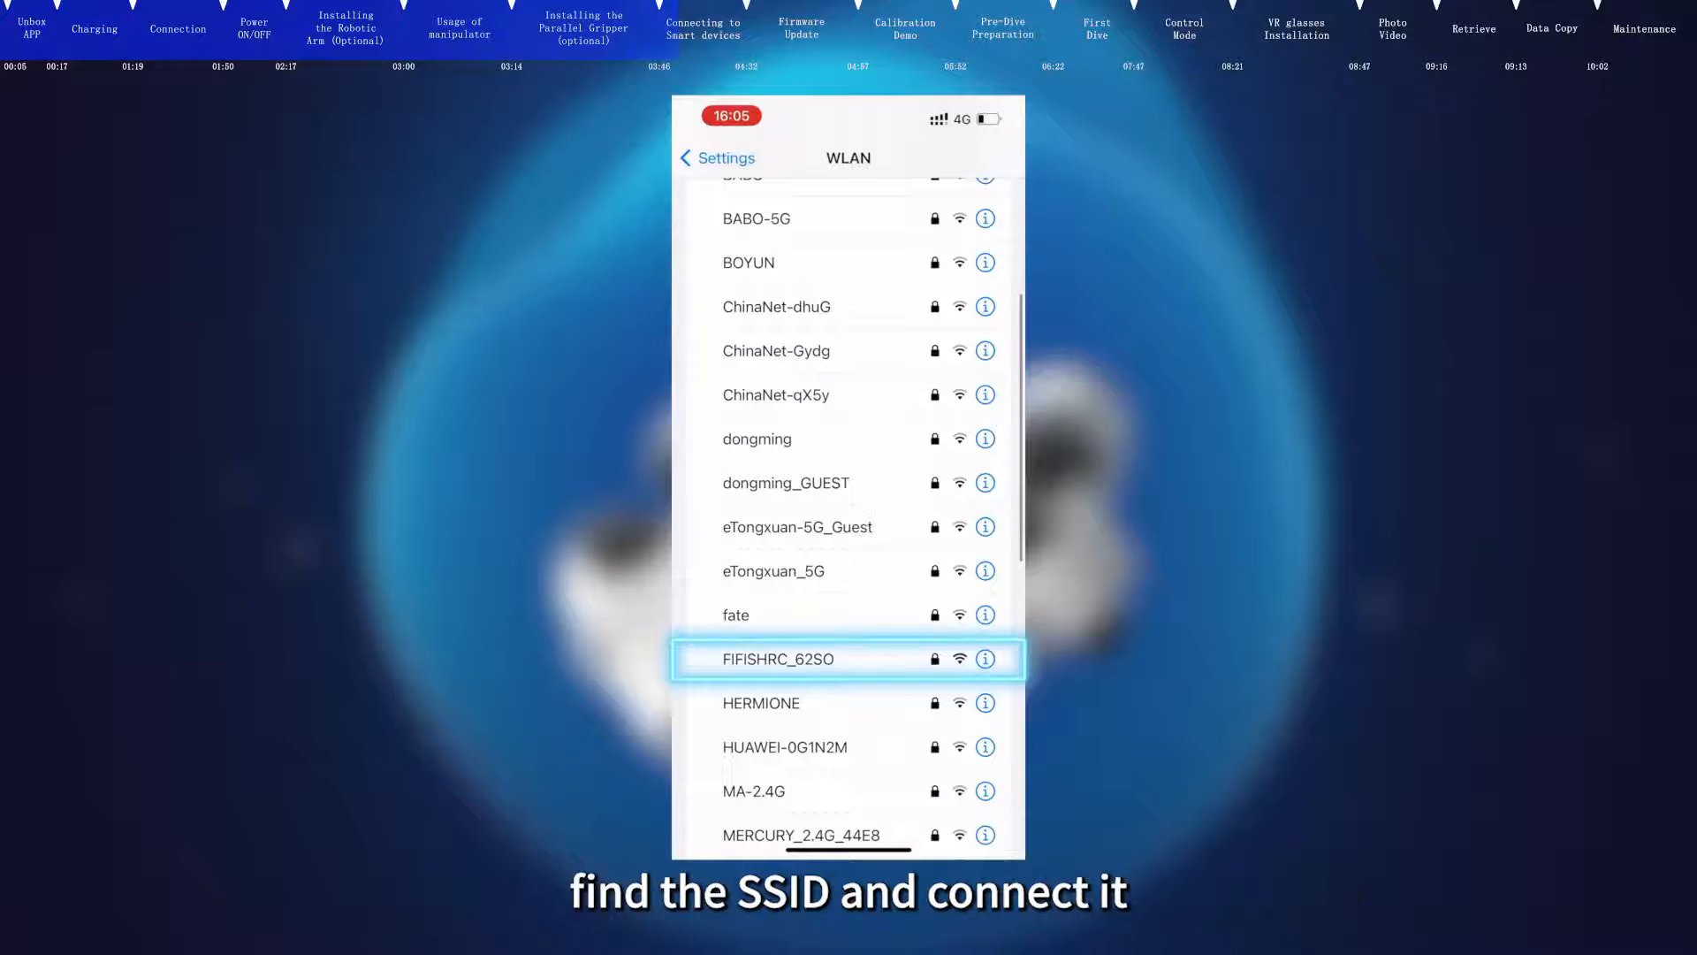
{"action": "left_click", "coordinate": [777, 658]}
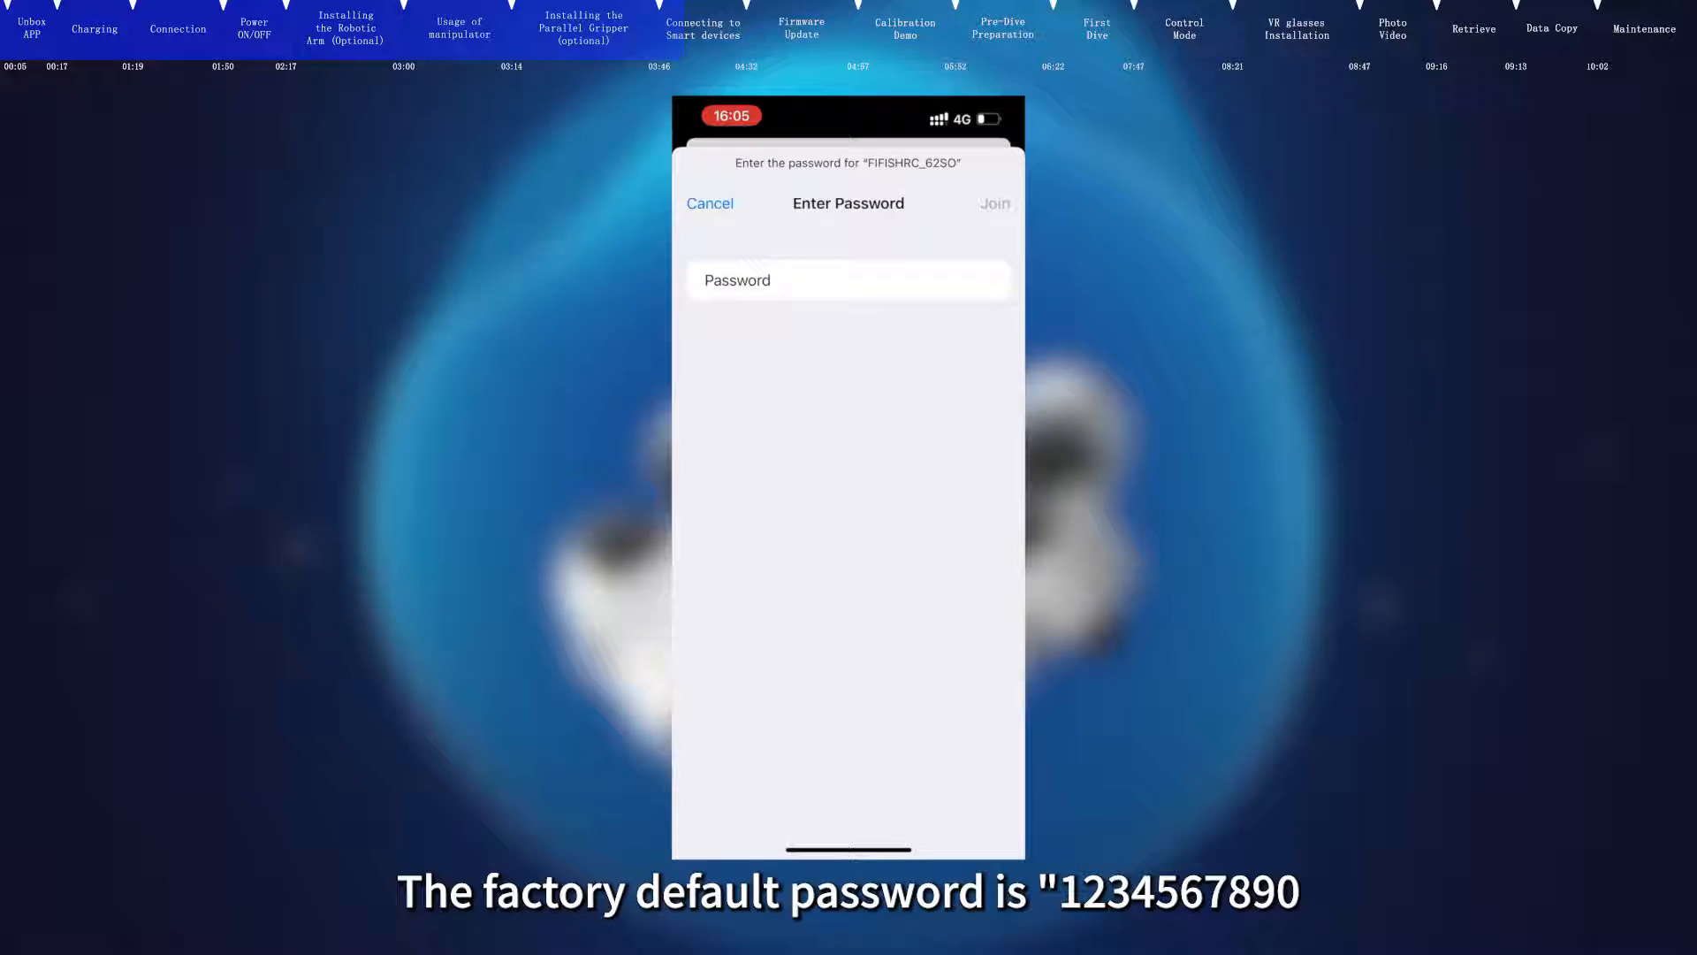
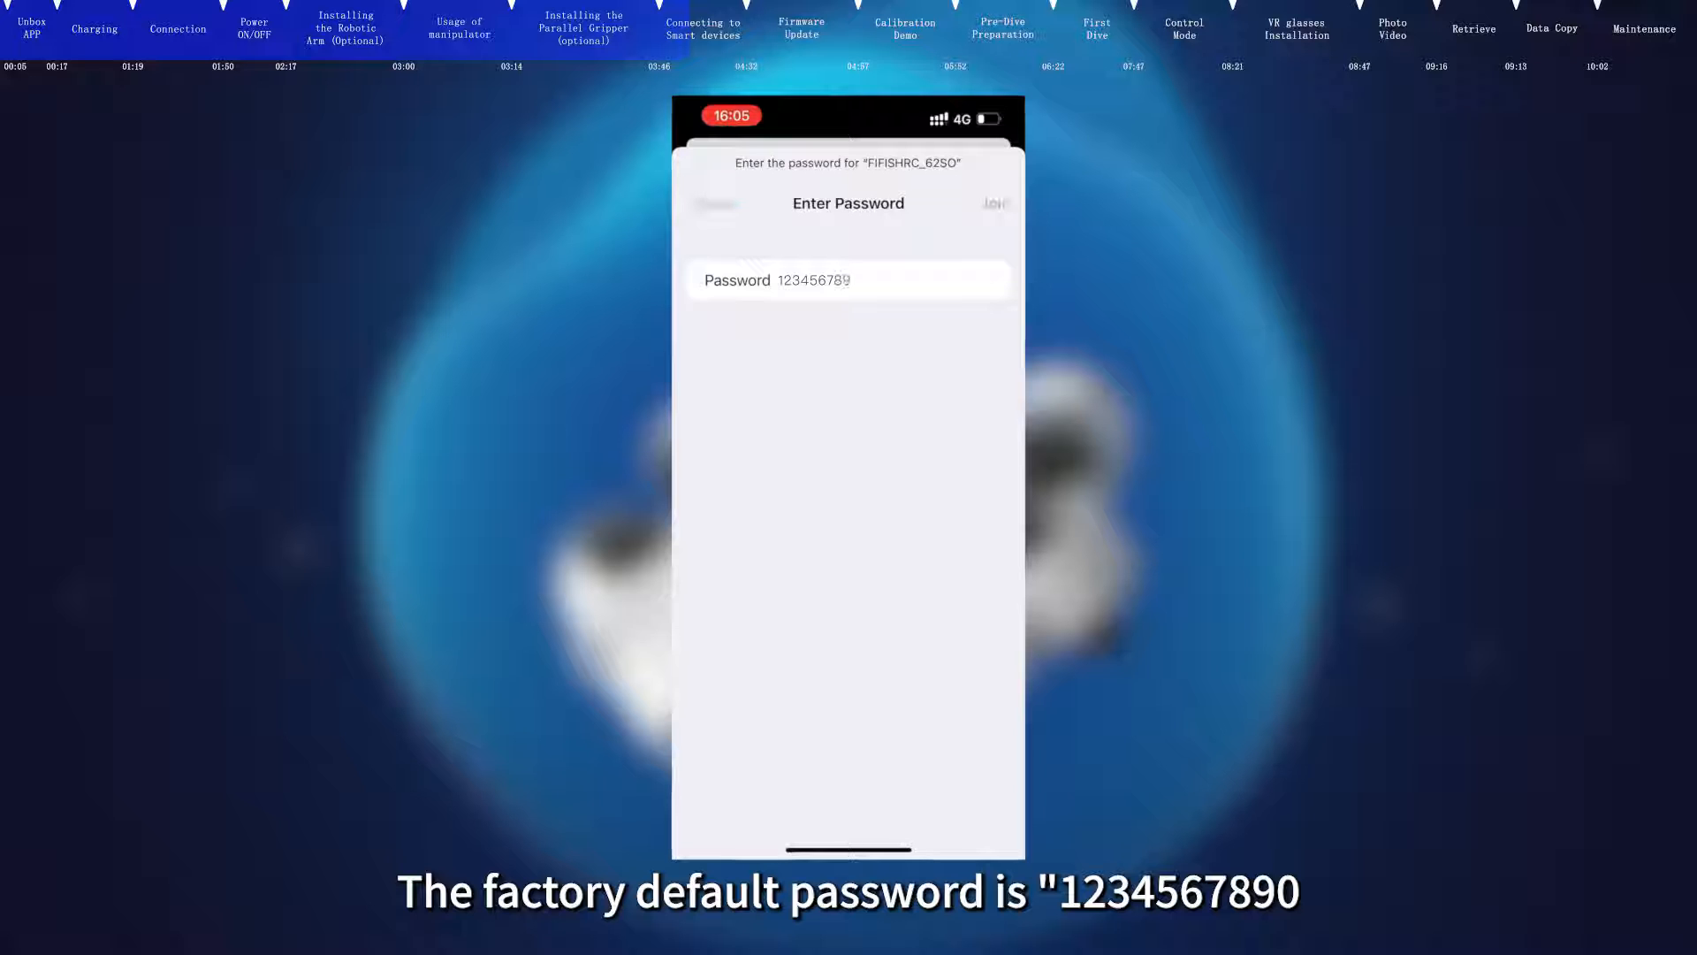
{"action": "left_click", "coordinate": [990, 203]}
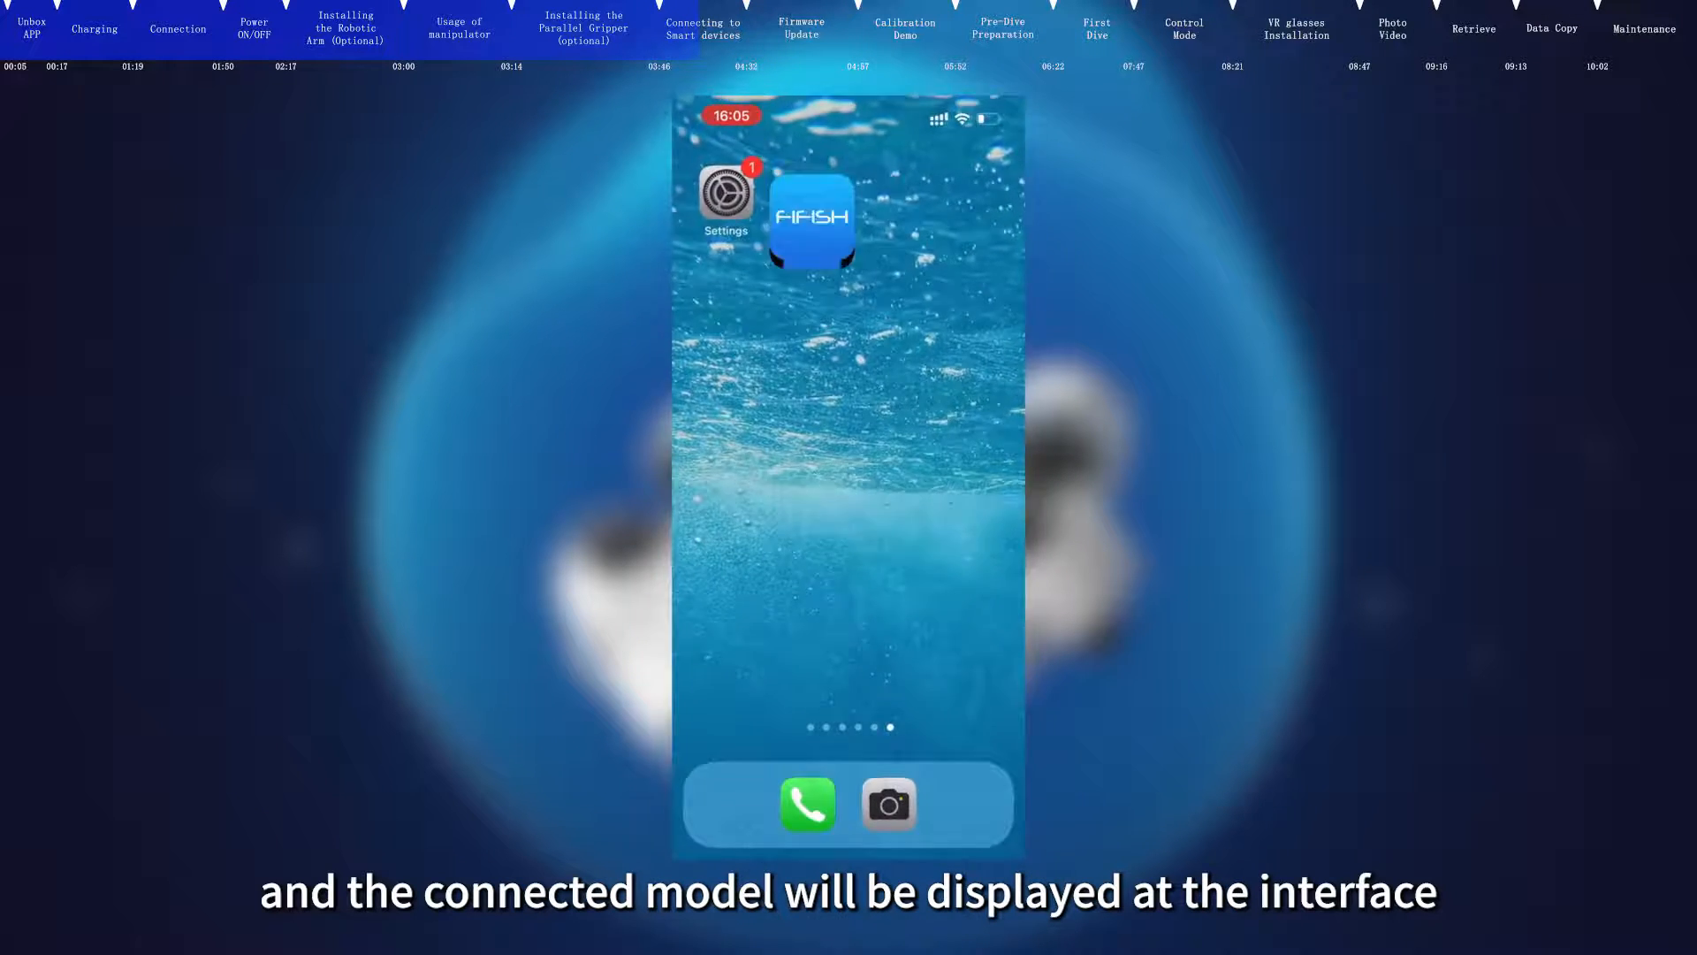
- Launch FIFISH and stay connected to the ROV Wi-Fi despite no internet access
{"action": "left_click", "coordinate": [811, 218]}
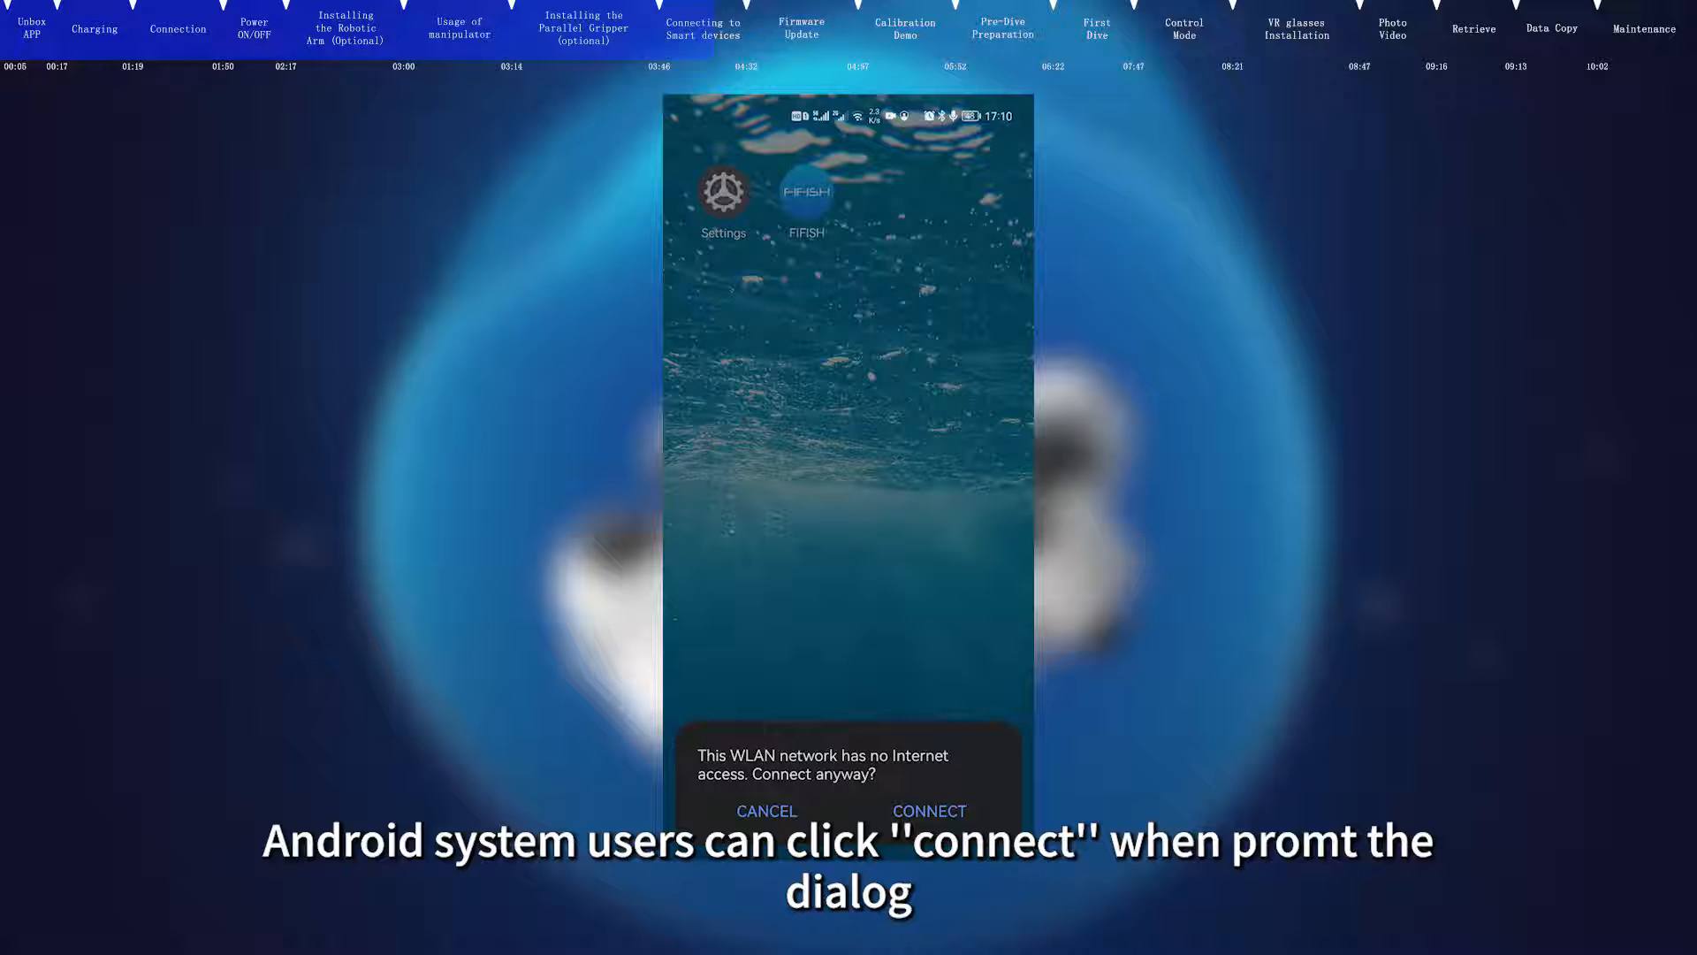
{"action": "left_click", "coordinate": [929, 810]}
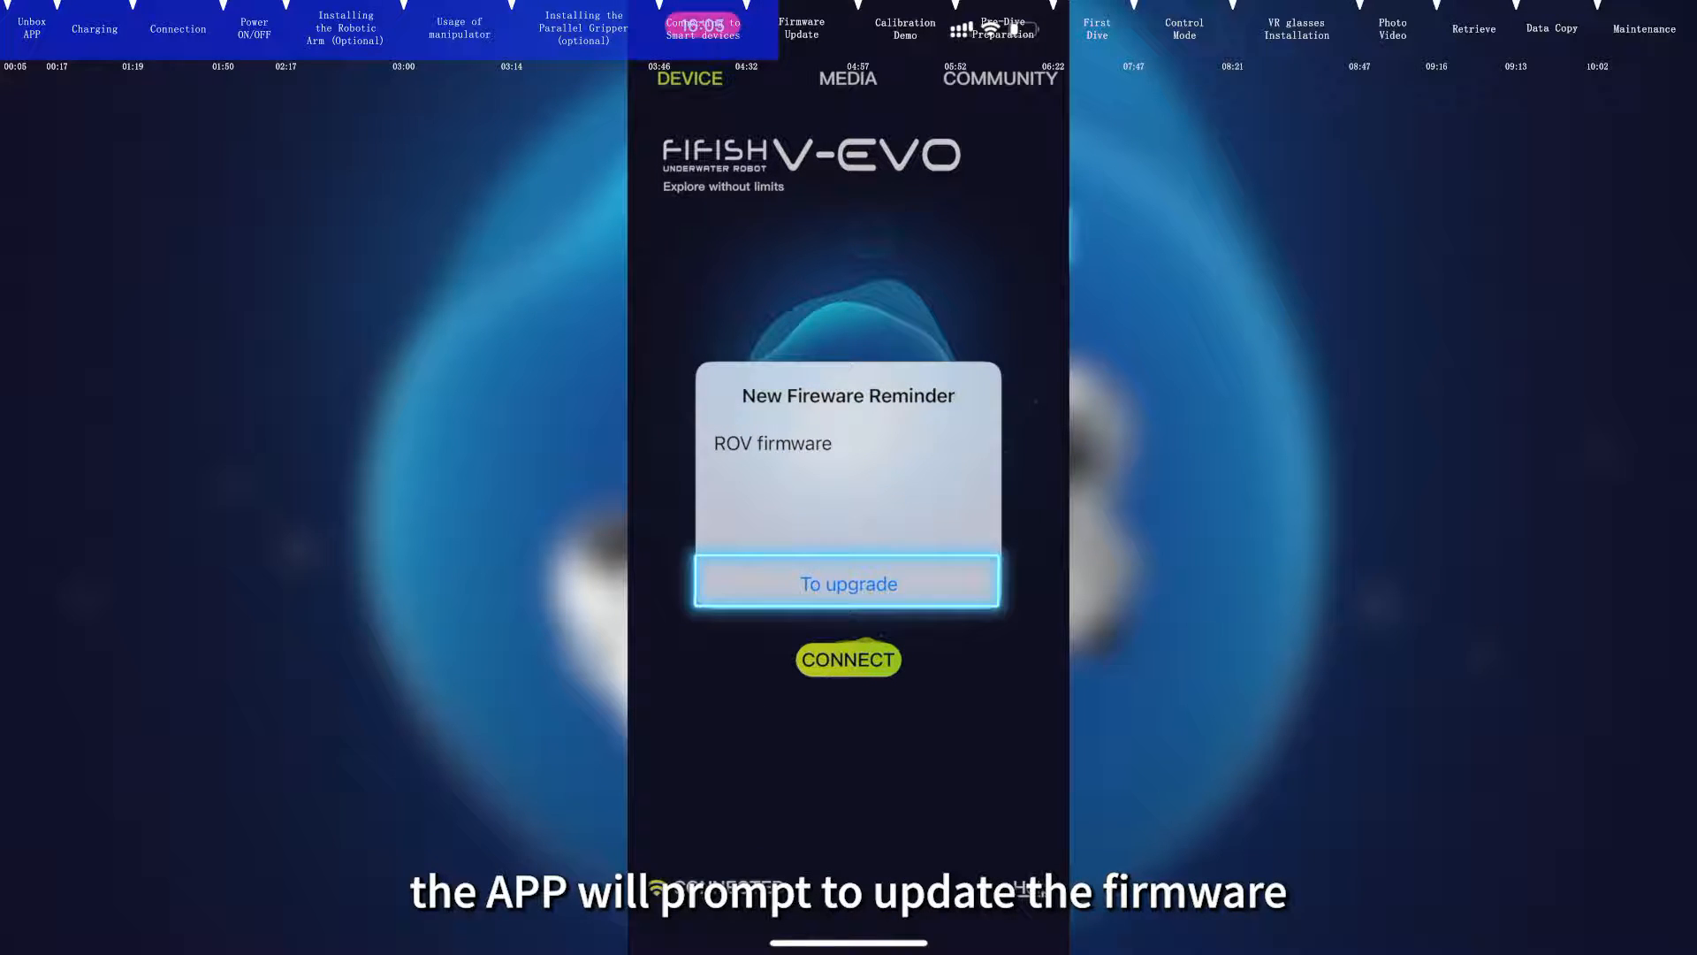
- Accept the New Firmware Reminder upgrade and wait for the live camera feed
{"action": "left_click", "coordinate": [847, 582]}
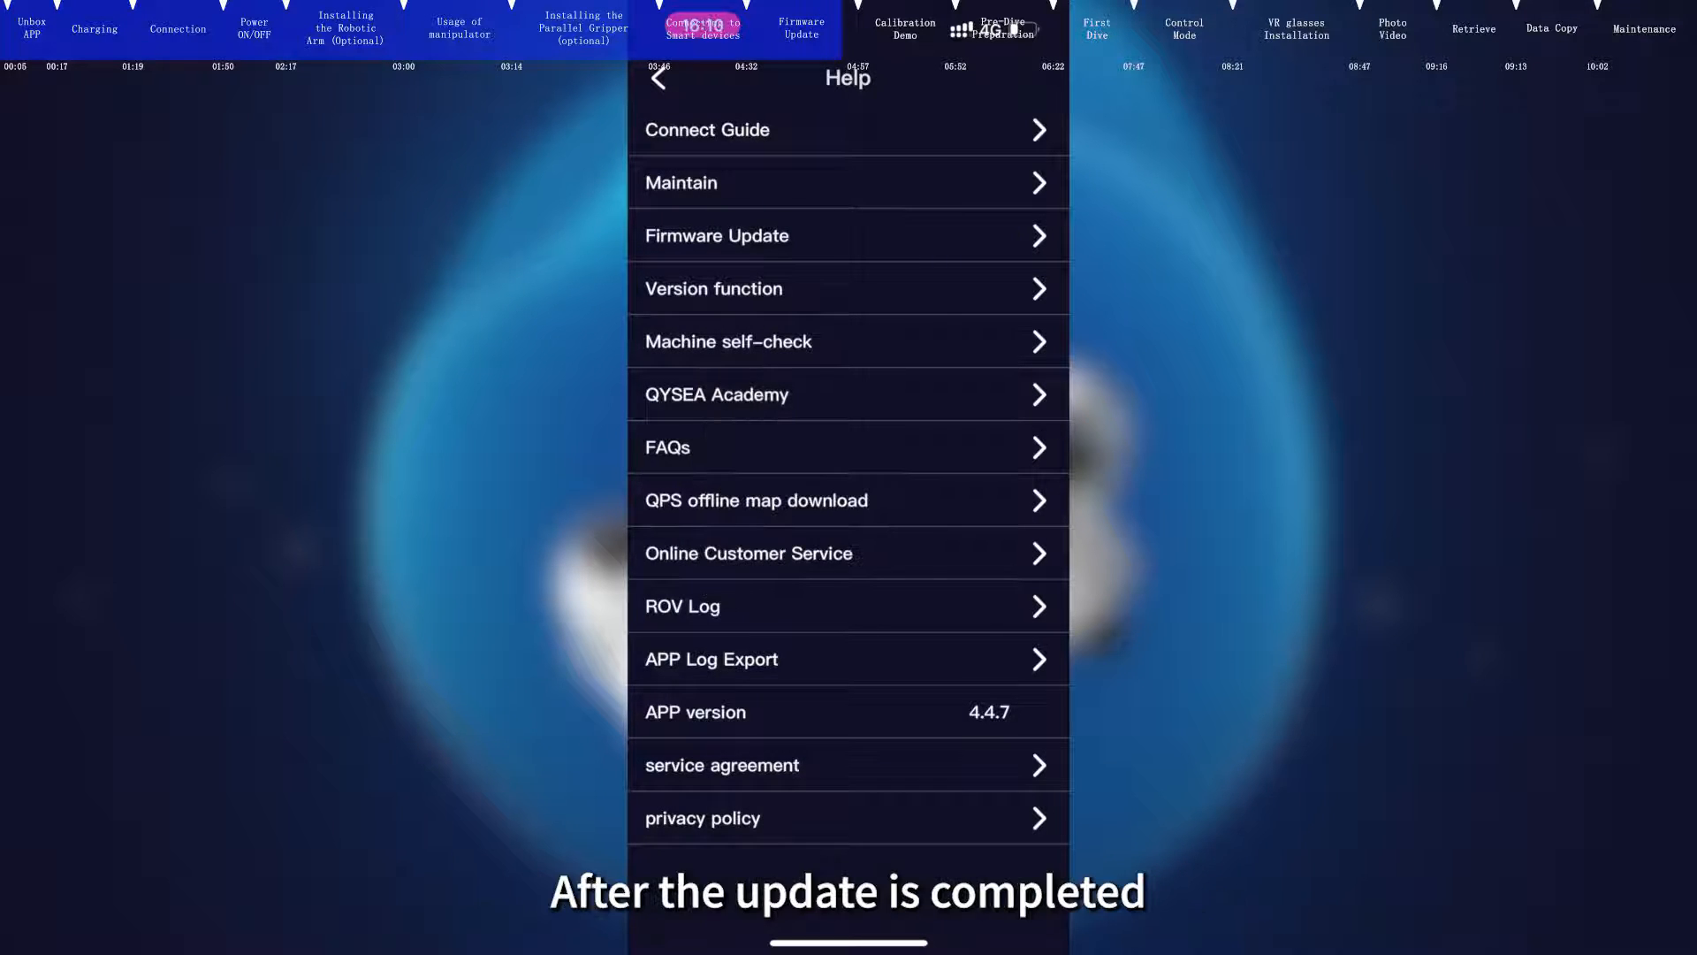
{"action": "left_click", "coordinate": [659, 79]}
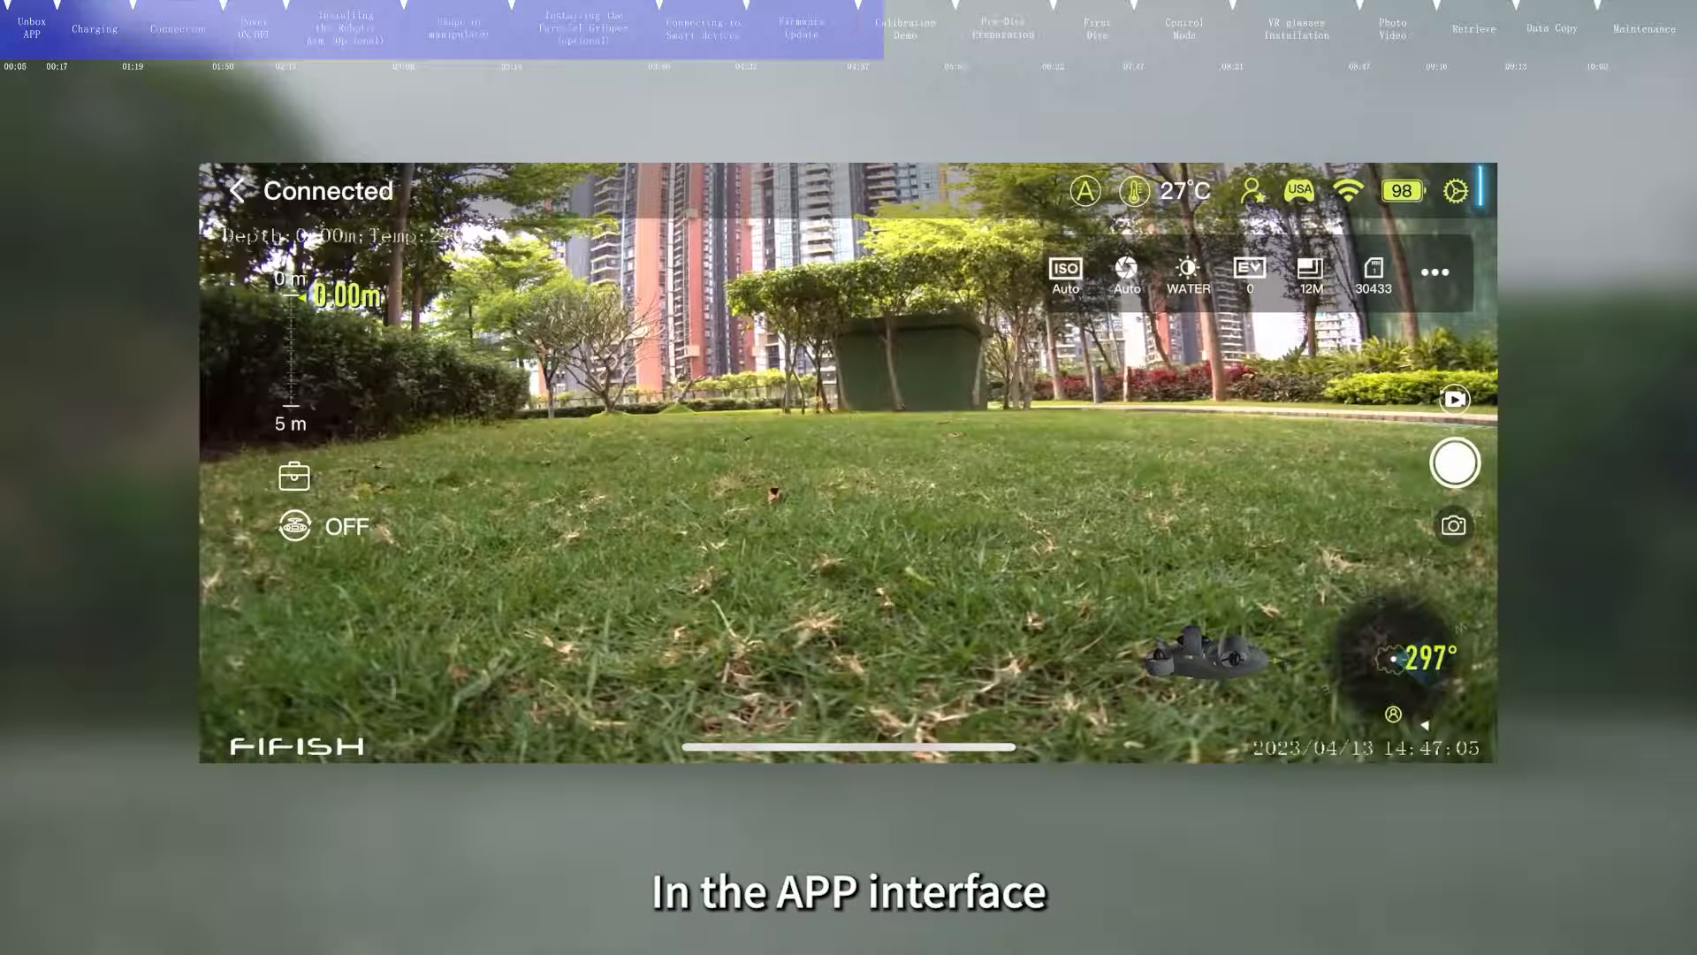
- Run Gyro-Acce Calibration from ROV settings, level then upright, and finish it
{"action": "left_click", "coordinate": [1455, 191]}
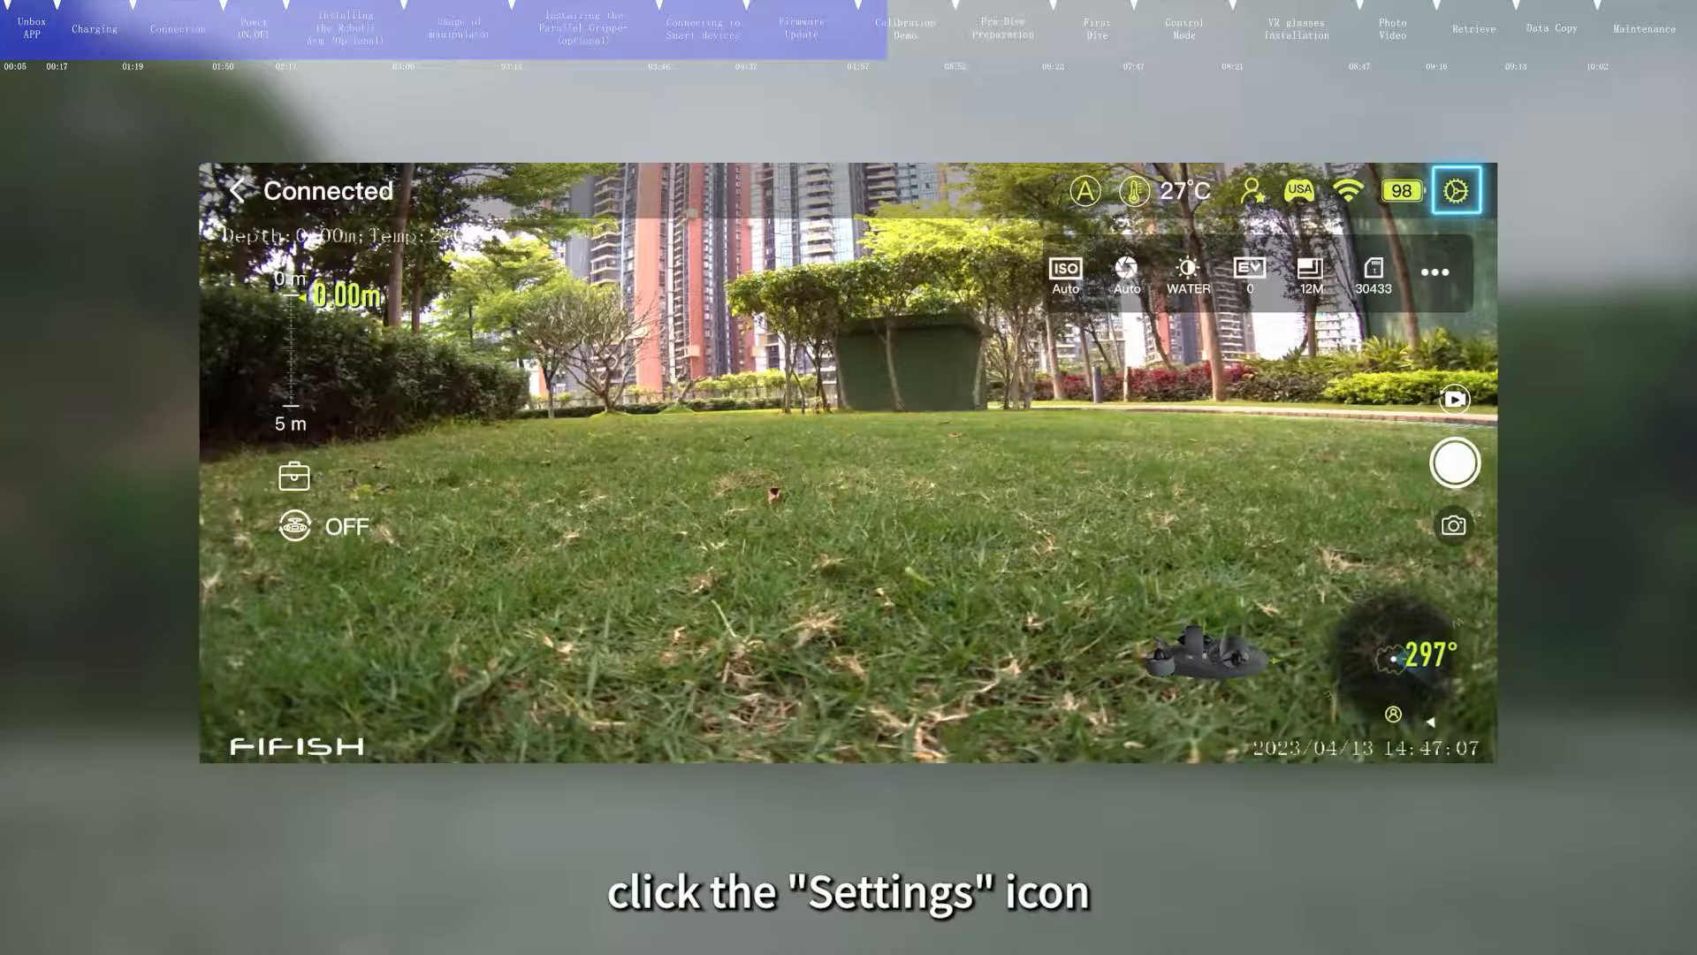
{"action": "left_click", "coordinate": [1456, 191]}
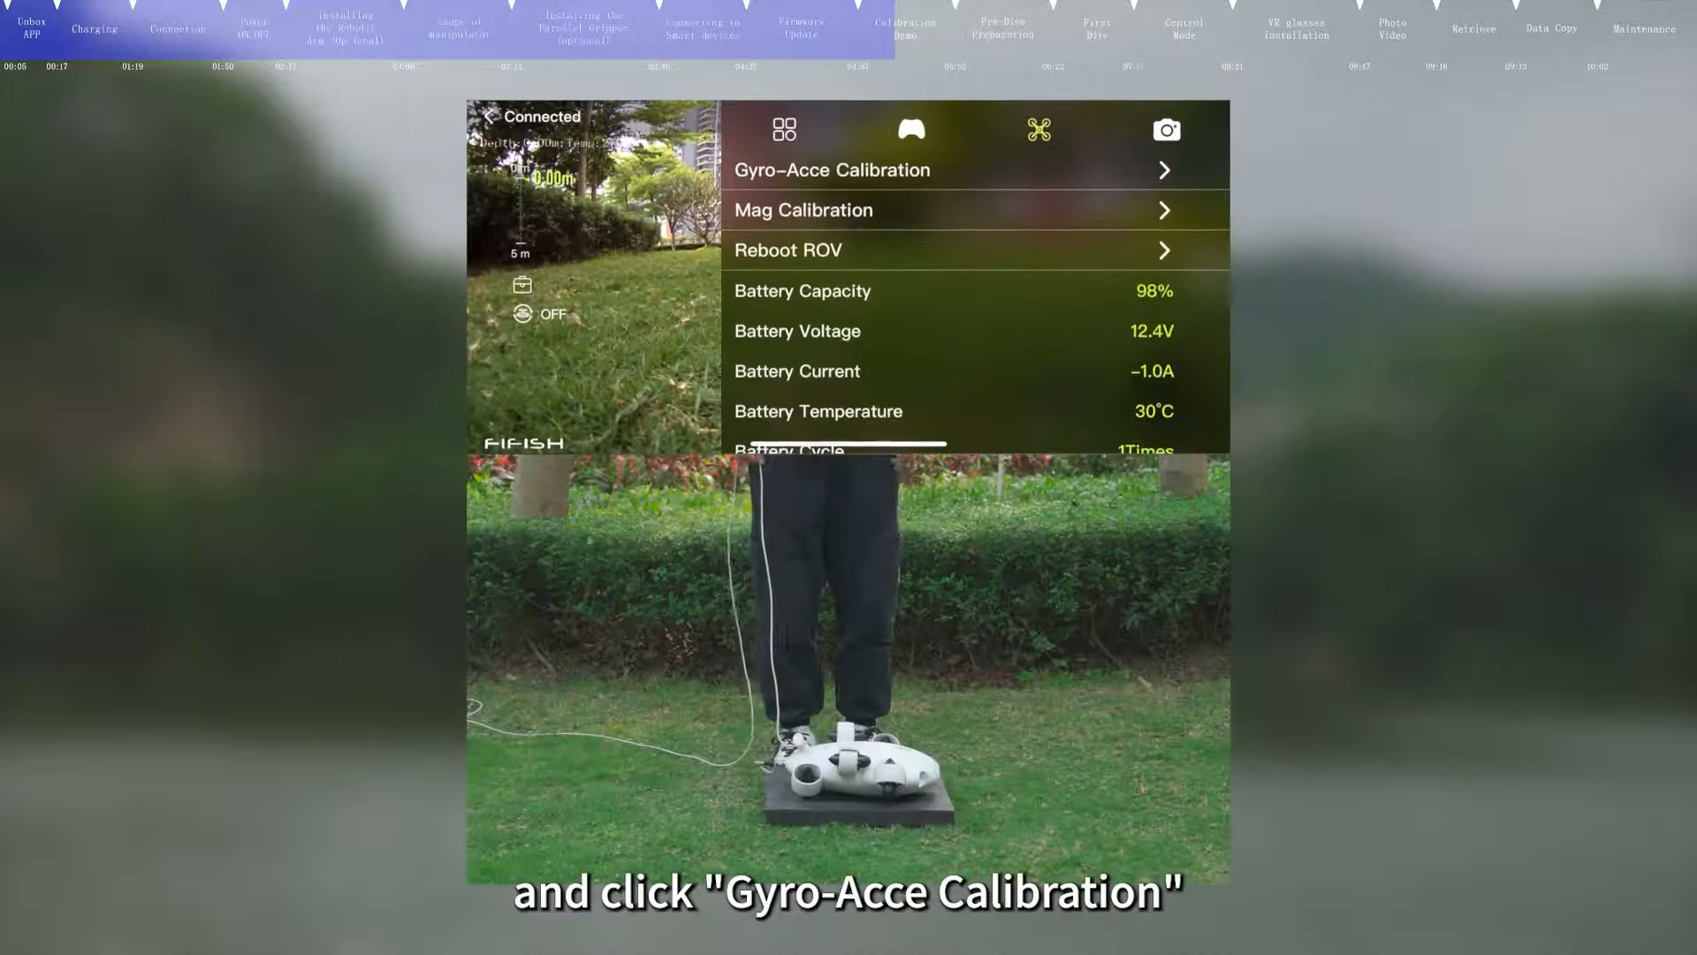
{"action": "left_click", "coordinate": [831, 170]}
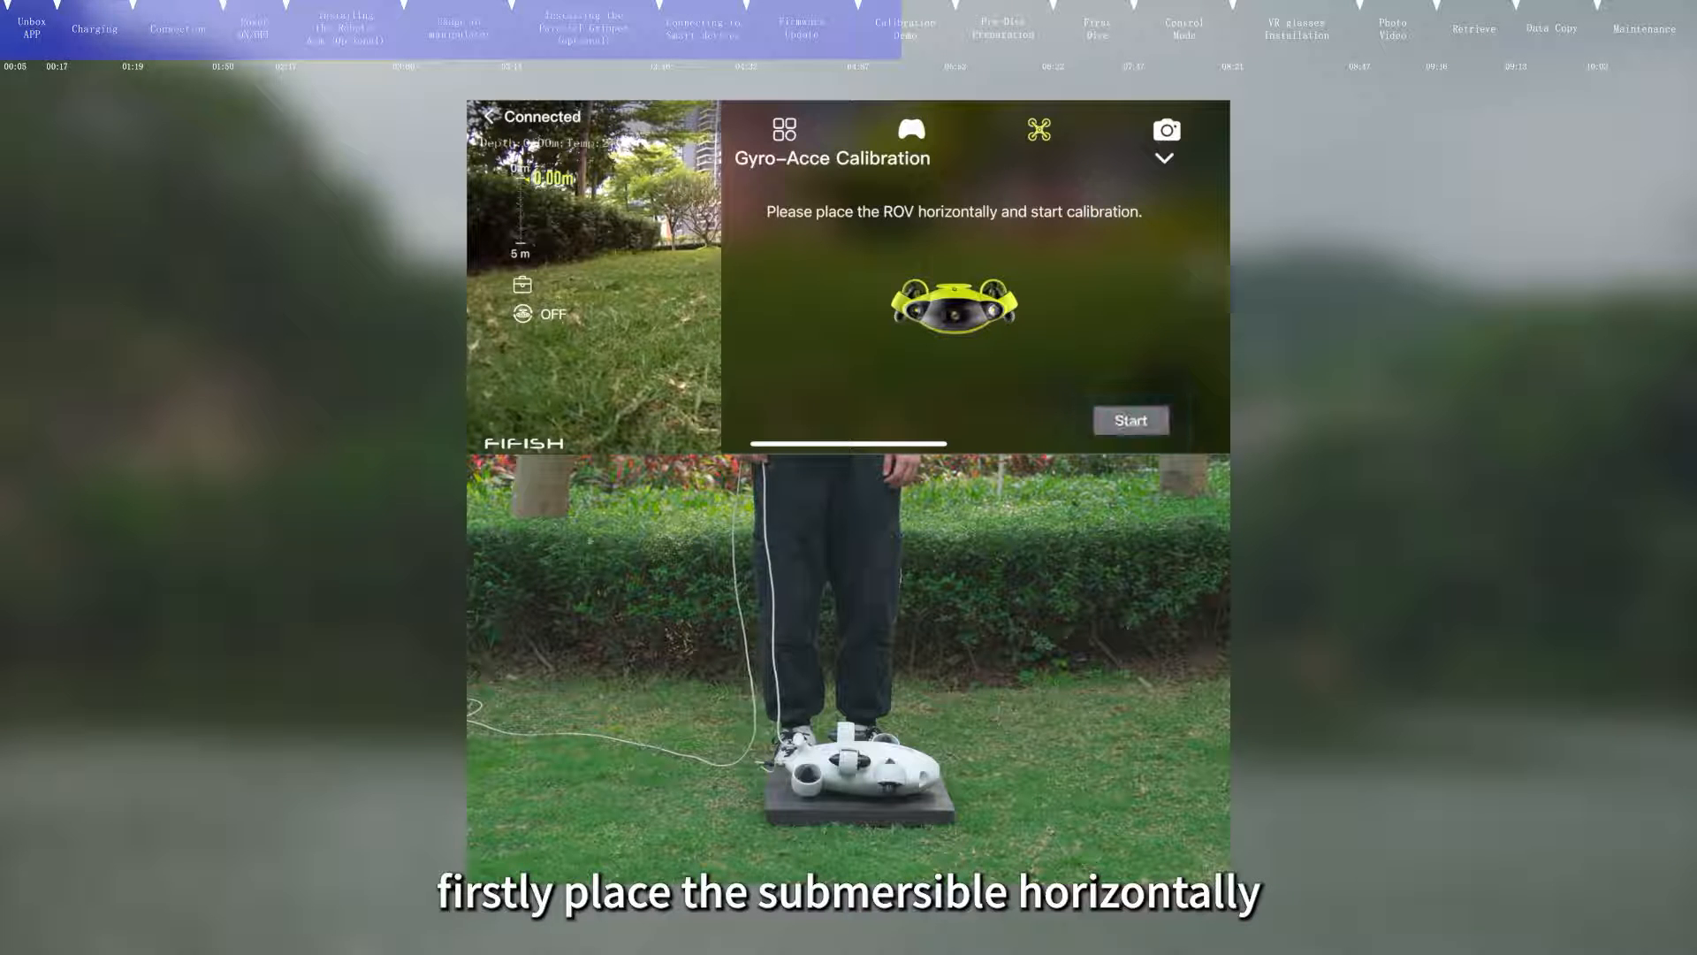
{"action": "left_click", "coordinate": [1128, 420]}
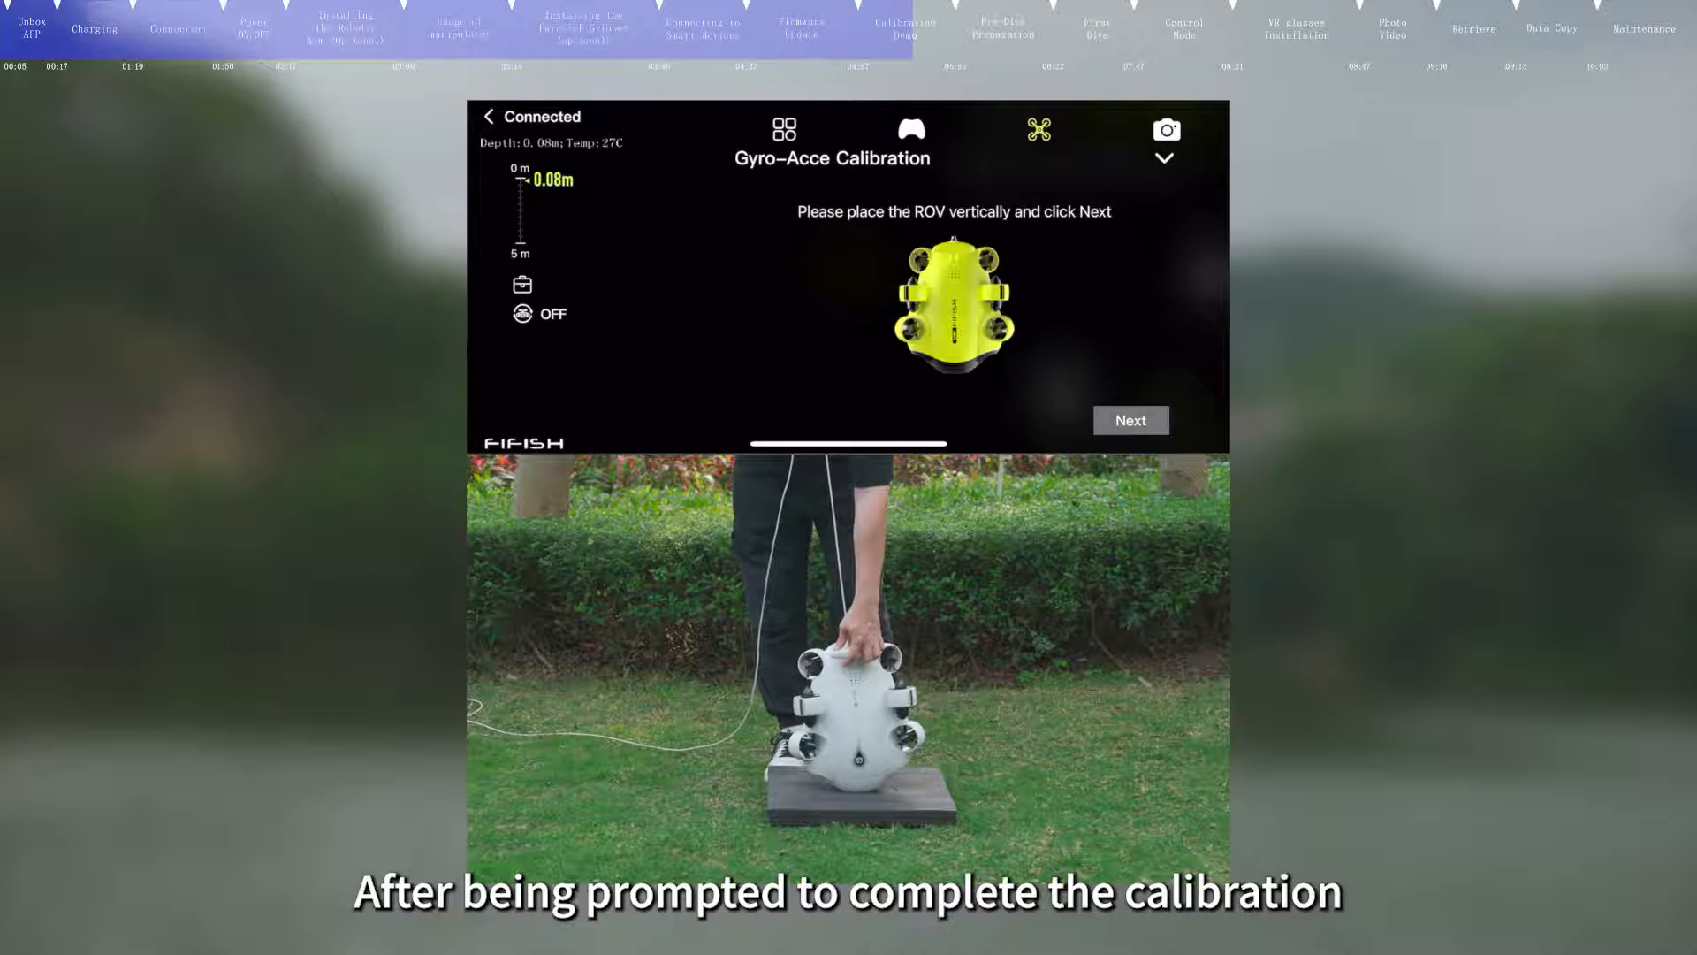
{"action": "left_click", "coordinate": [1129, 420]}
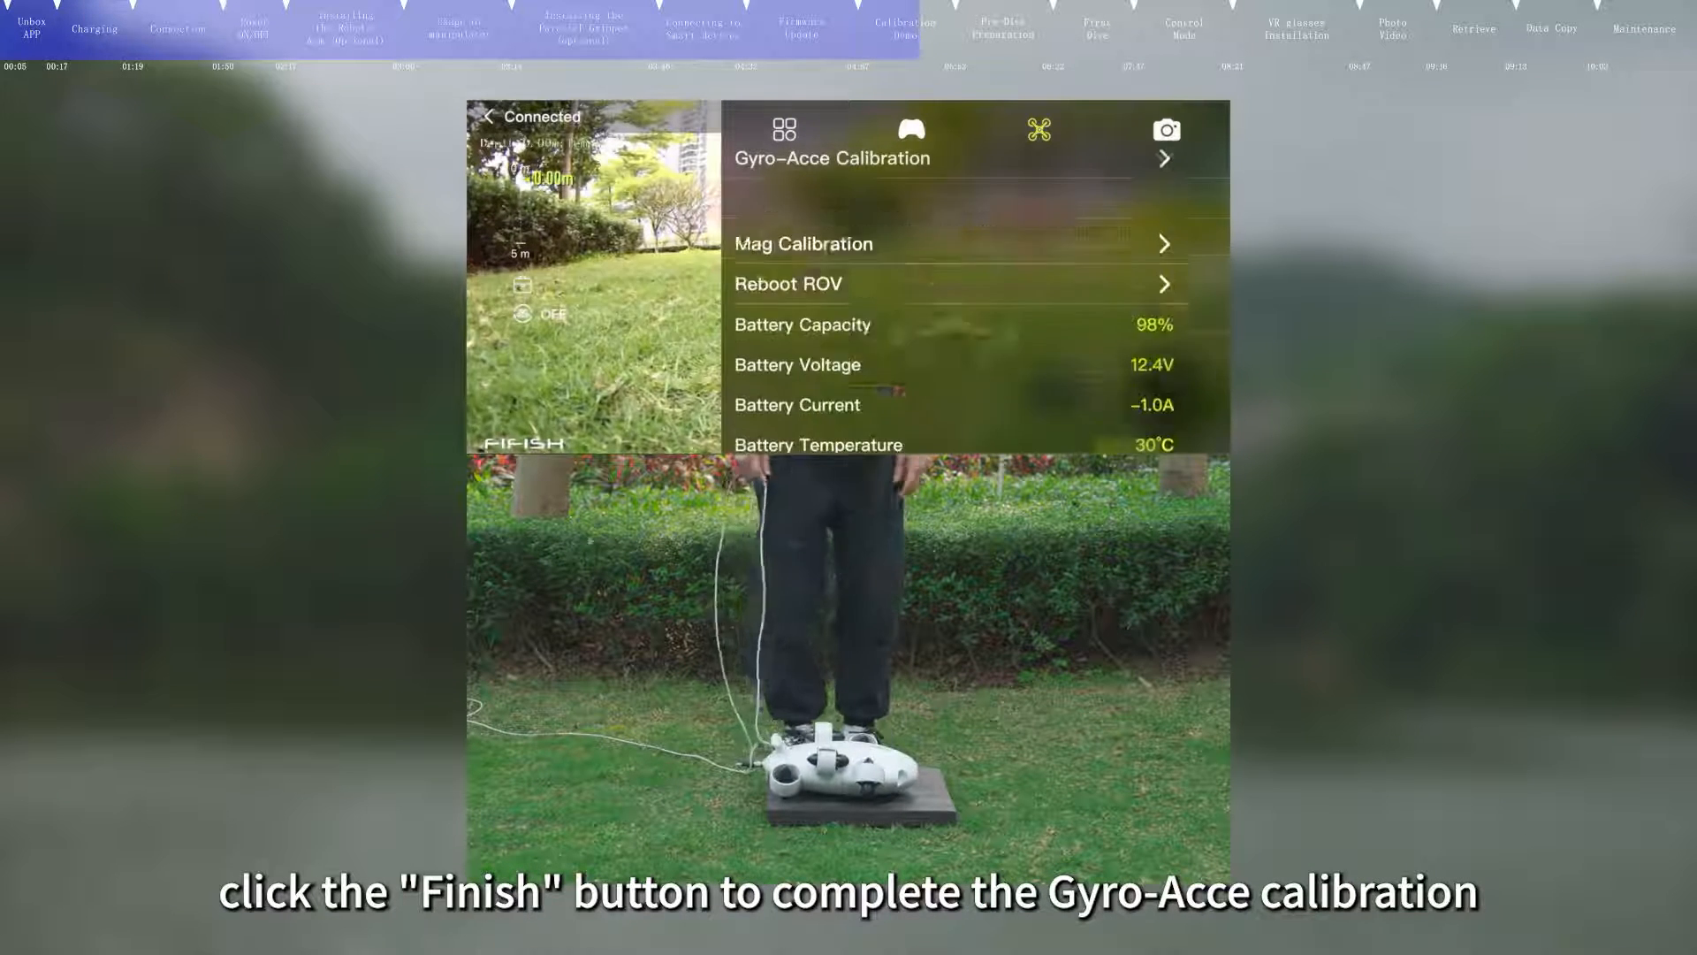
{"action": "left_click", "coordinate": [803, 244]}
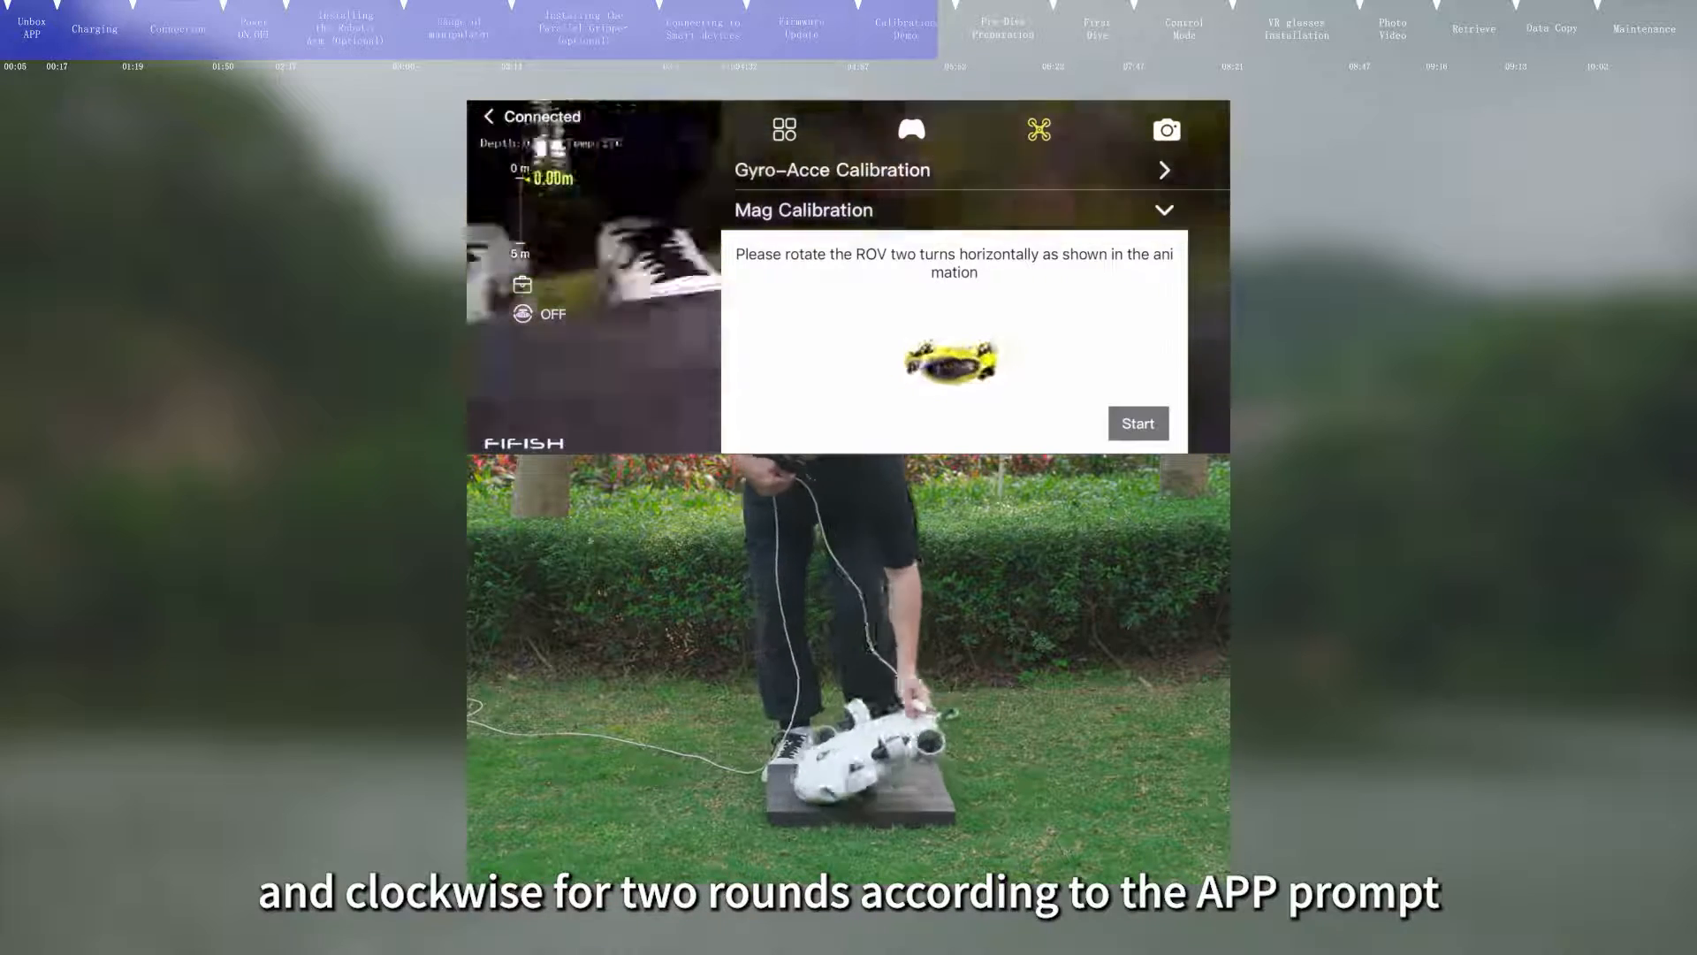
- Finish Mag Calibration after rotating the ROV two turns horizontally, then two vertically
{"action": "left_click", "coordinate": [1137, 423]}
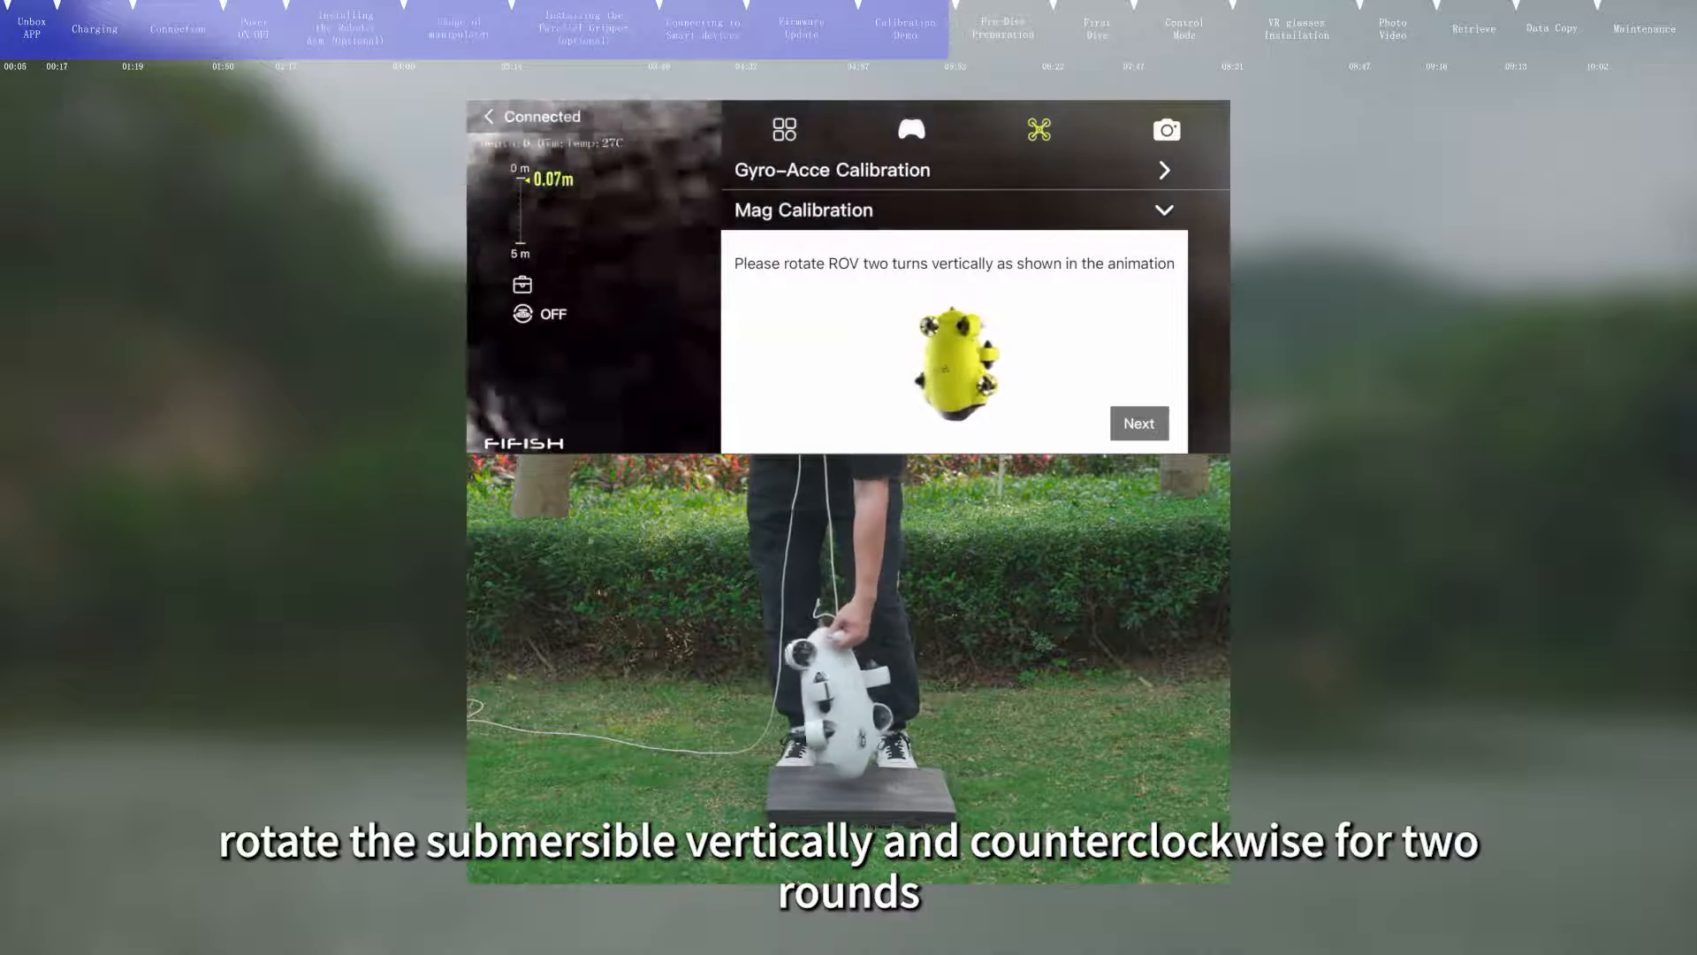
{"action": "left_click", "coordinate": [1137, 423]}
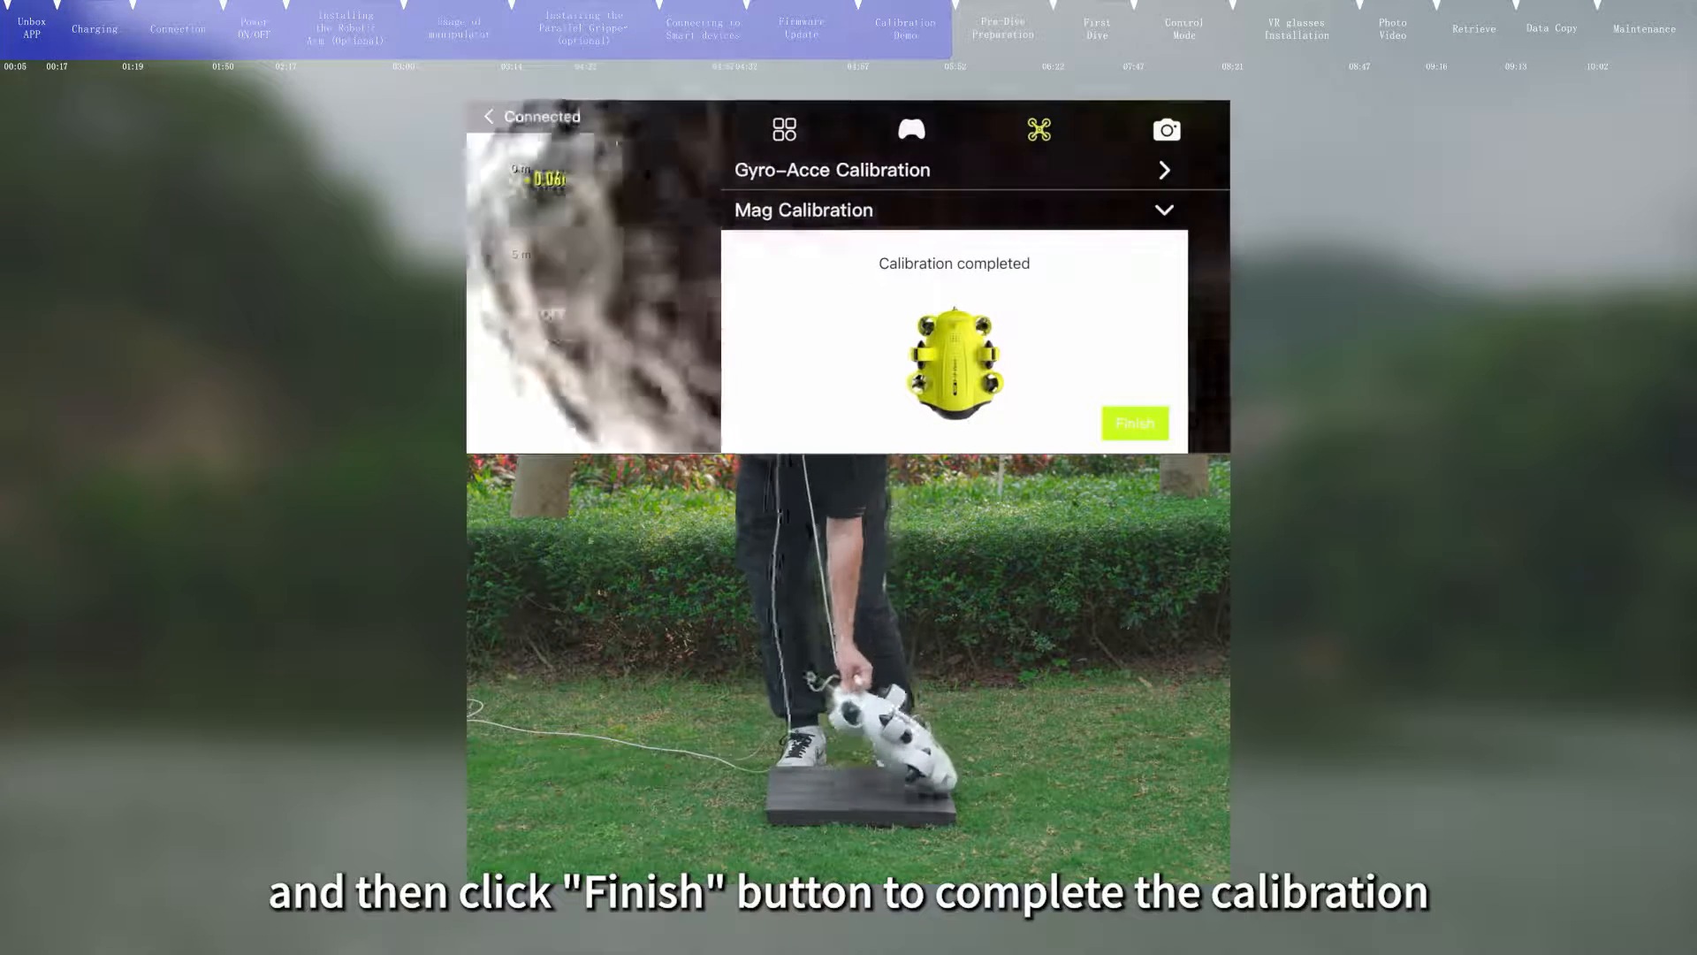
{"action": "left_click", "coordinate": [1133, 423]}
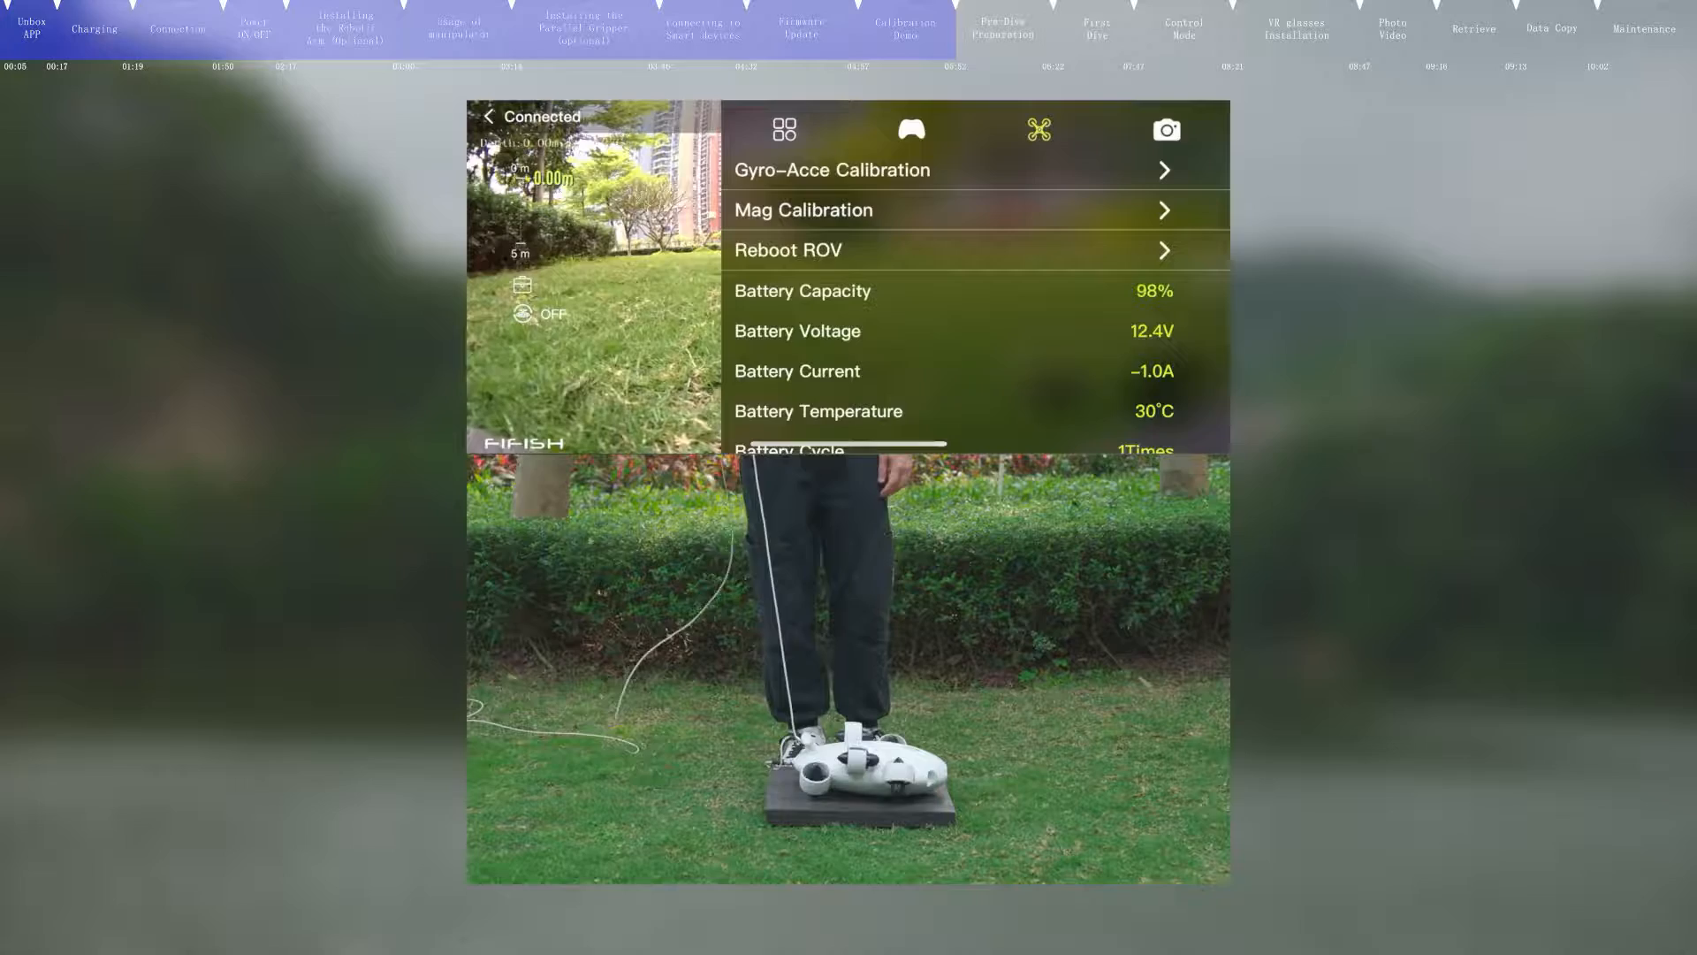